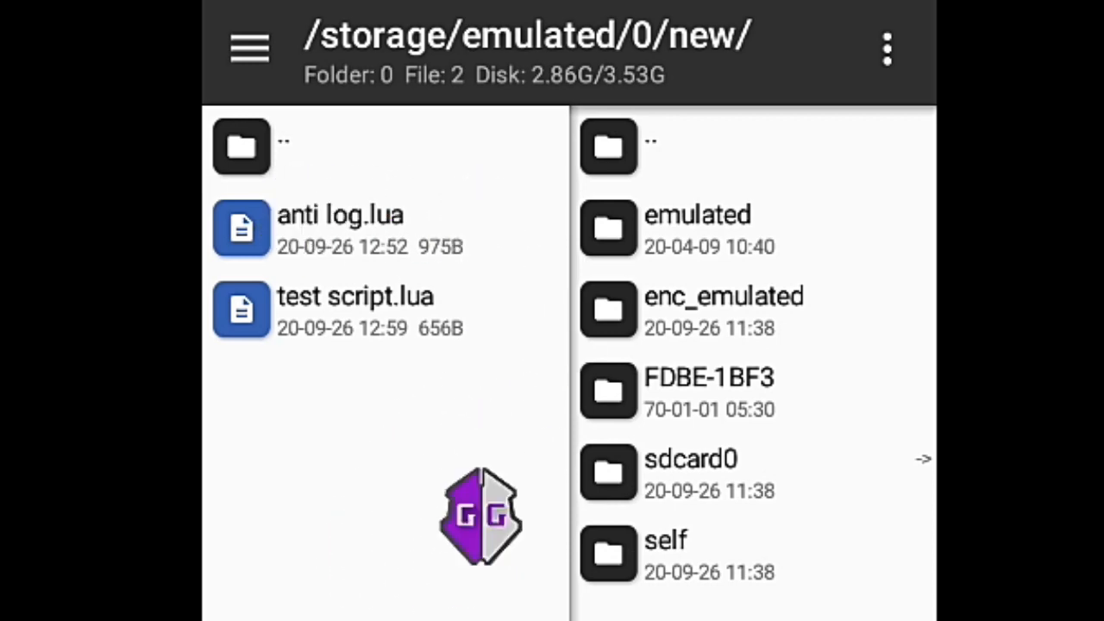
- Run test script.lua in GameGuardian and dismiss its option menu to generate a log file
{"action": "left_click", "coordinate": [354, 310]}
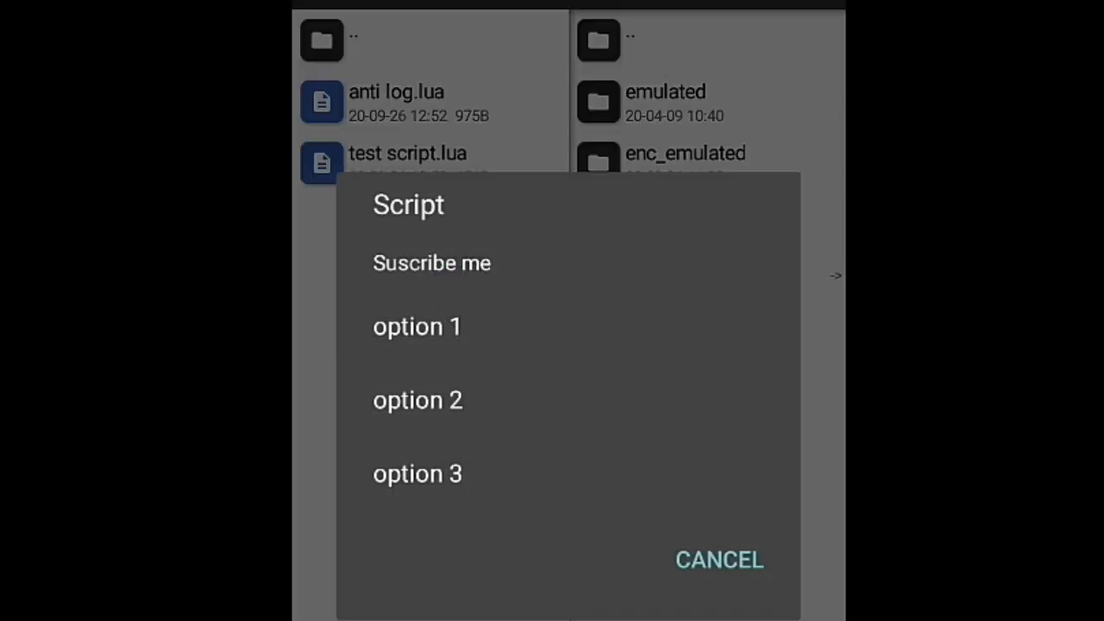
{"action": "left_click", "coordinate": [719, 559]}
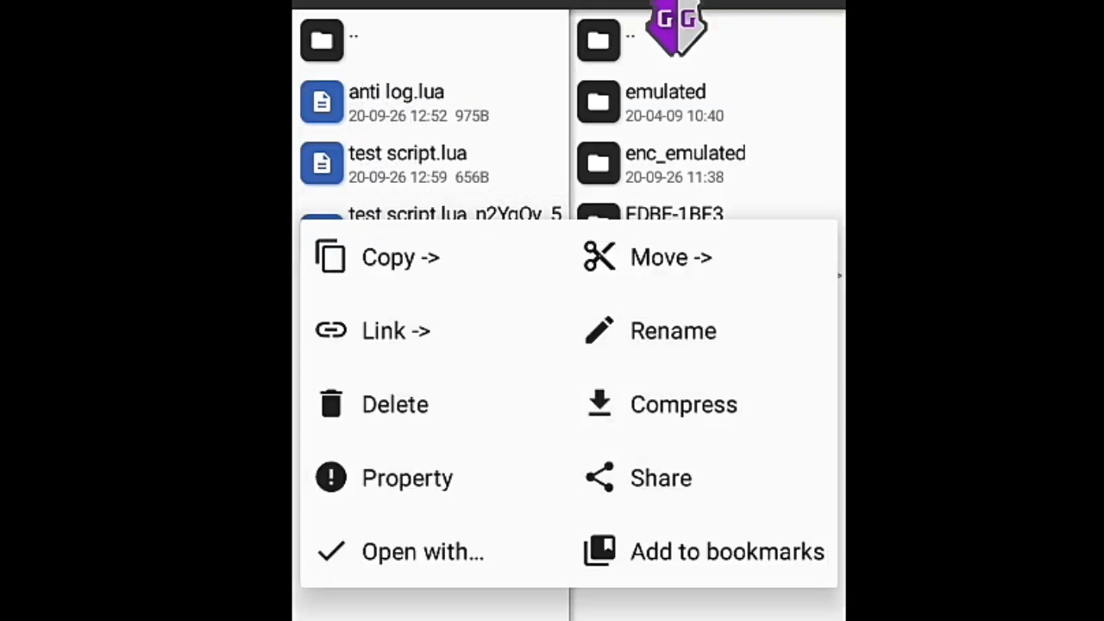
- Delete the test script.lua log file and confirm with OK
{"action": "left_click", "coordinate": [394, 404]}
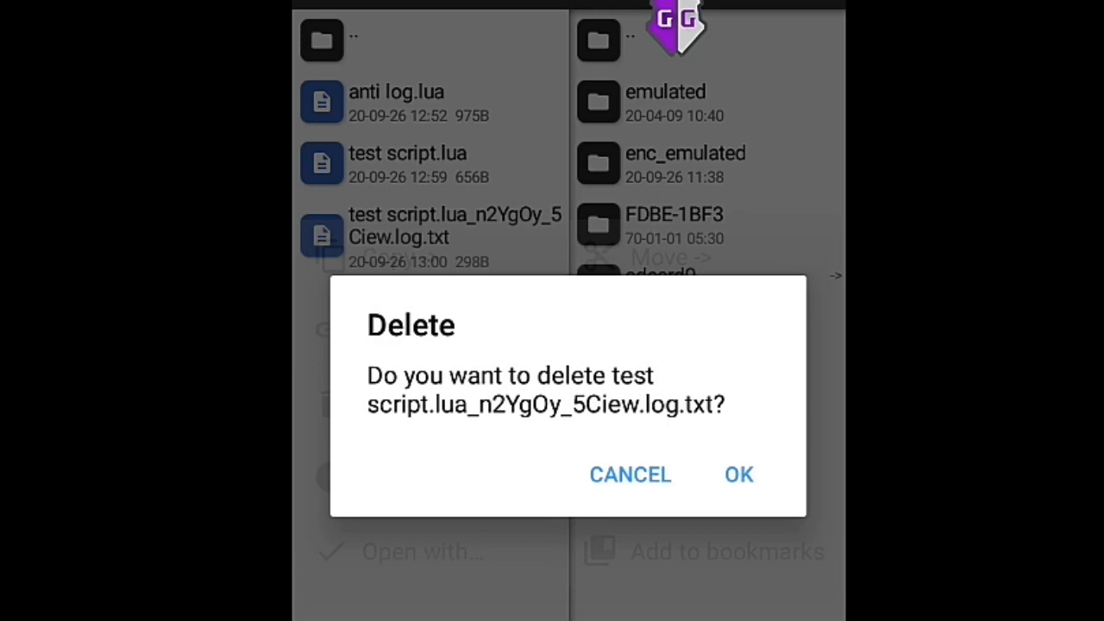
{"action": "left_click", "coordinate": [738, 475]}
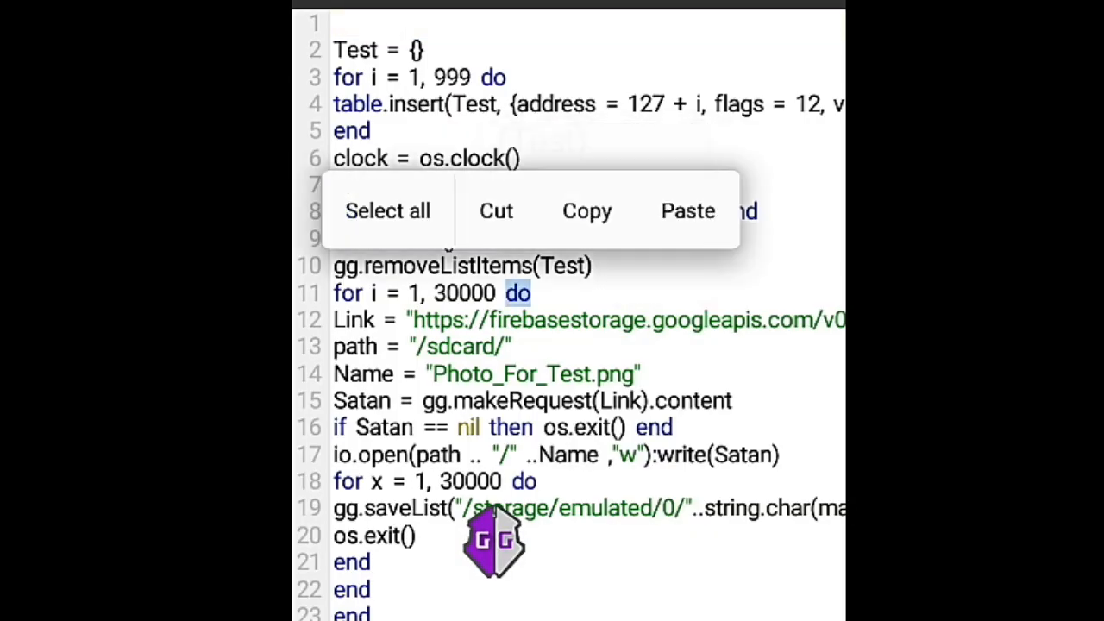
- Paste the copied anti-log code into test script.lua and save it
{"action": "left_click", "coordinate": [387, 210]}
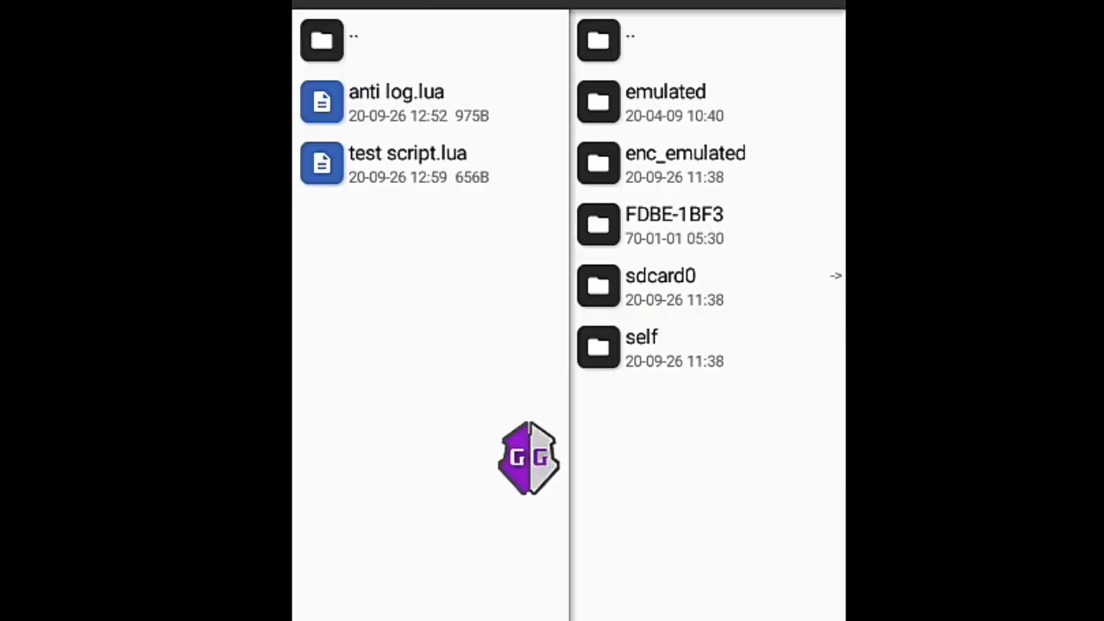
{"action": "left_click", "coordinate": [407, 164]}
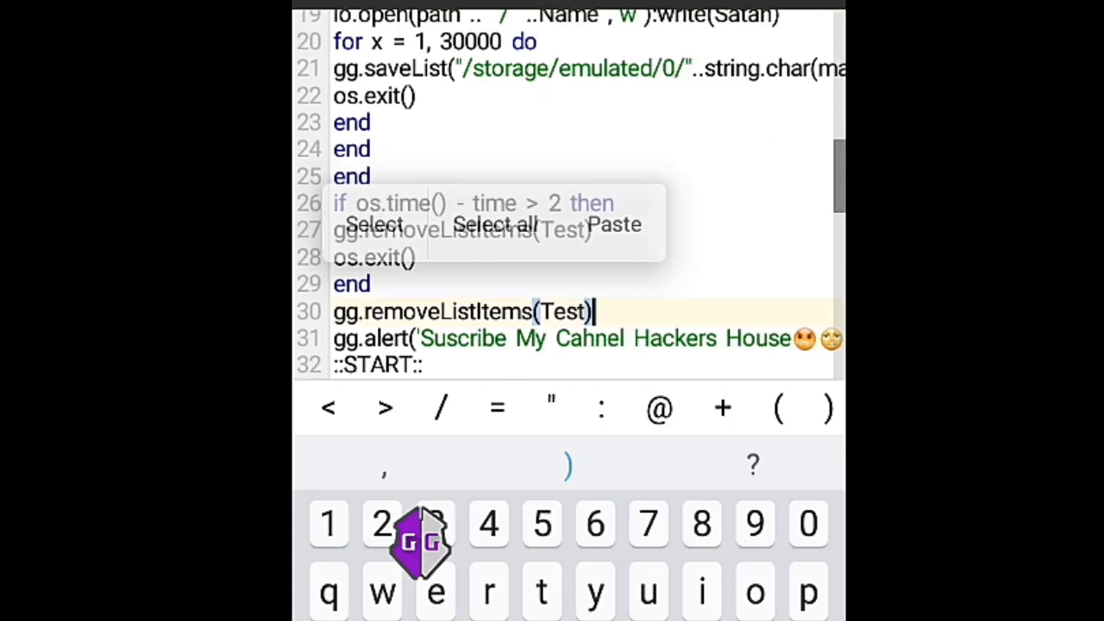
{"action": "key", "text": "enter"}
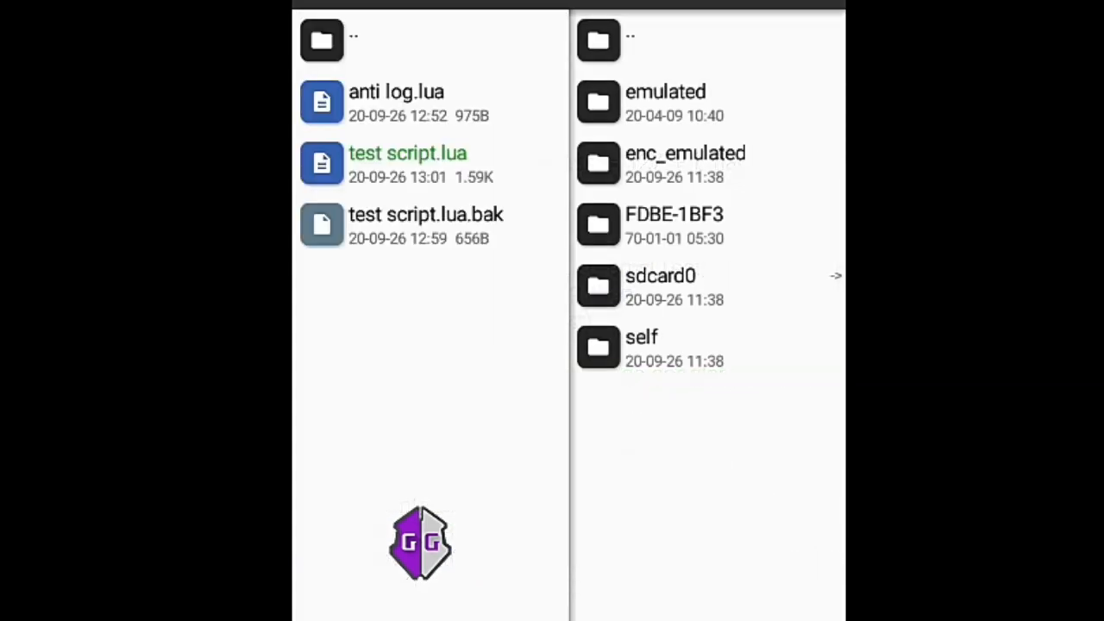
- Rerun the edited test script.lua, close its menu, then view the gg.addListItems list file
{"action": "left_click", "coordinate": [407, 164]}
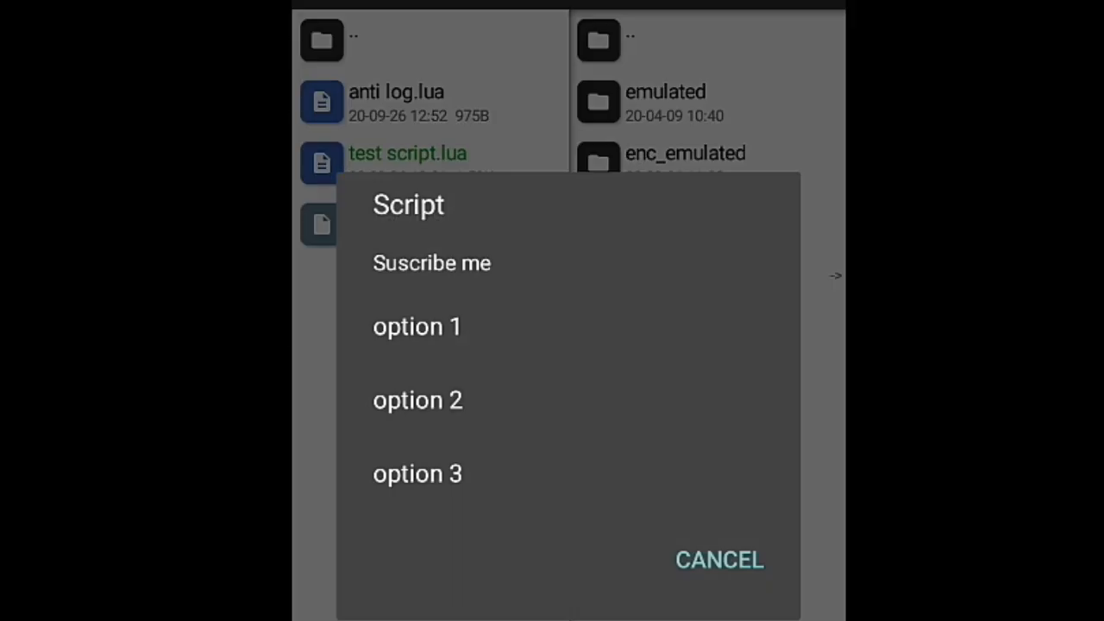
{"action": "left_click", "coordinate": [718, 559]}
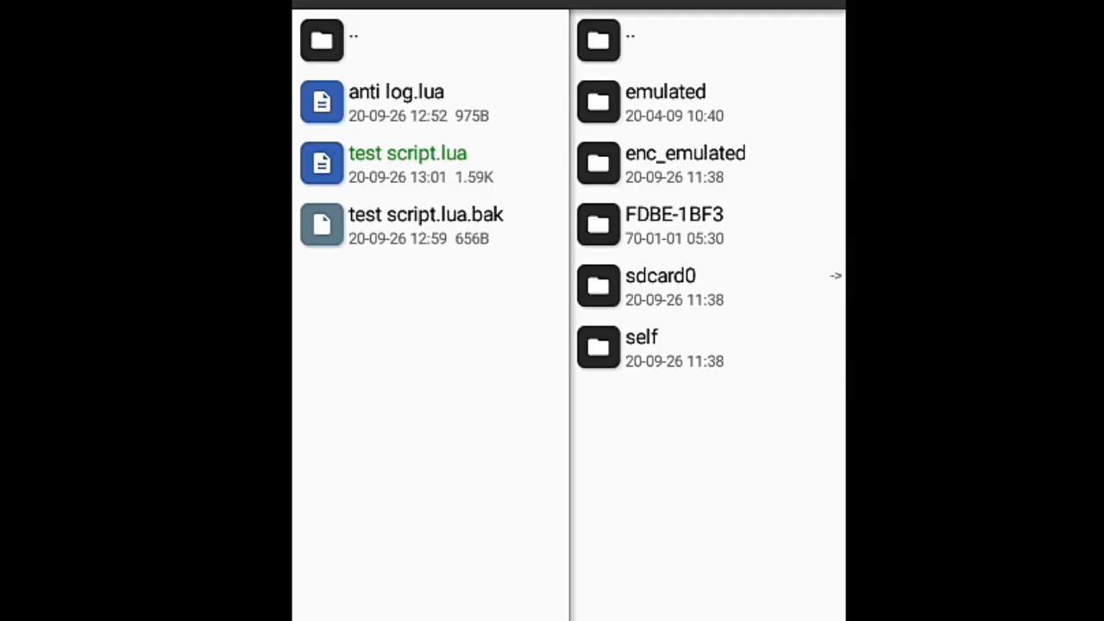
{"action": "left_click", "coordinate": [354, 41]}
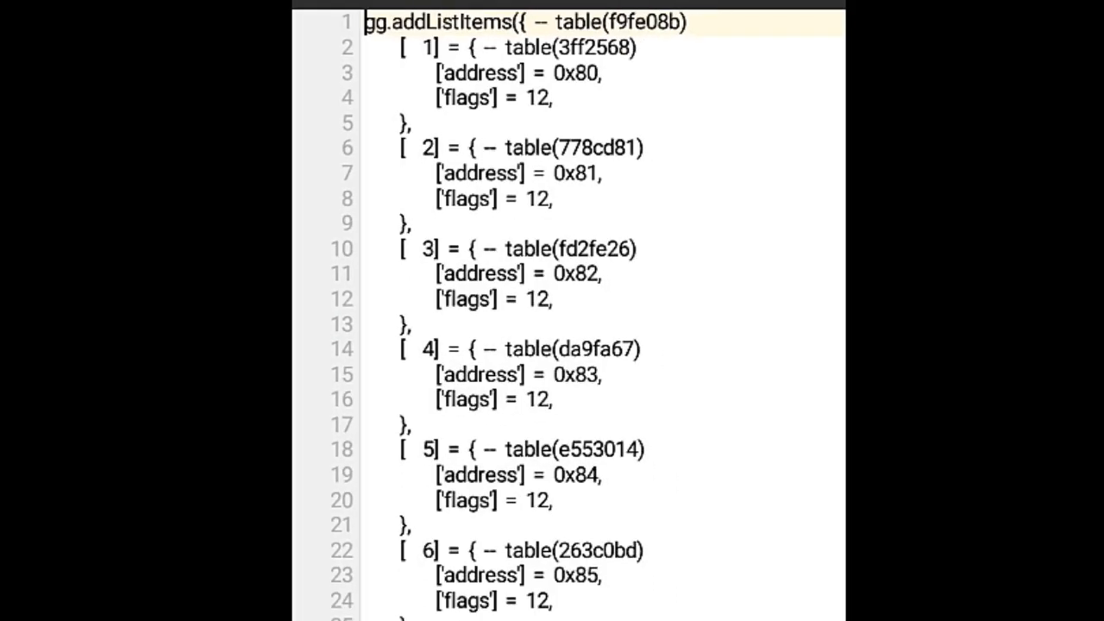
{"action": "scroll", "scroll_direction": "down", "scroll_amount": 3}
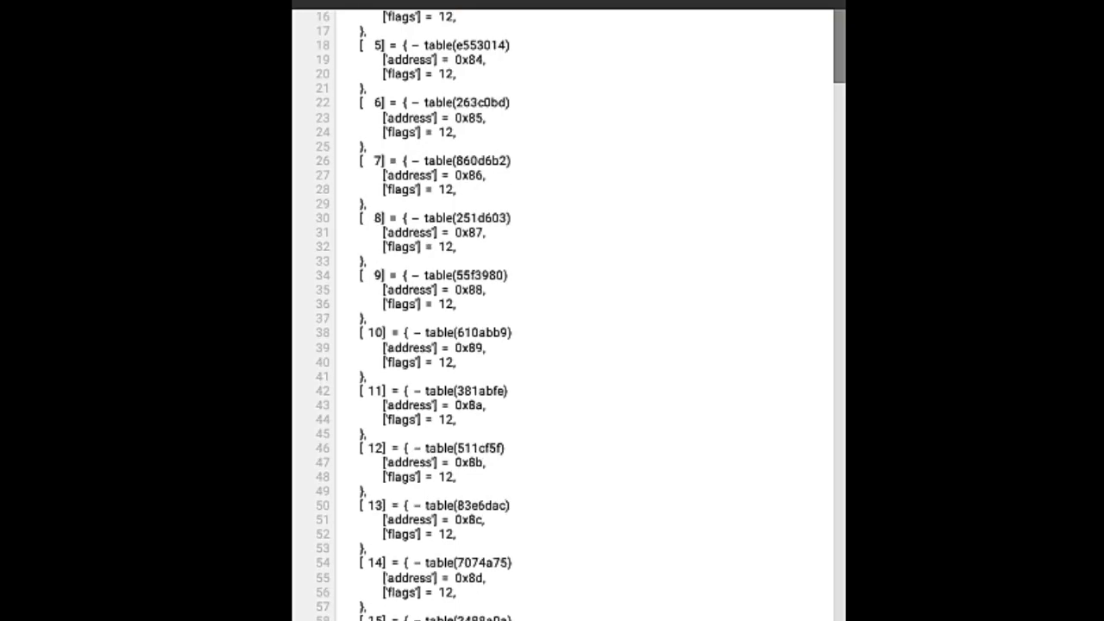